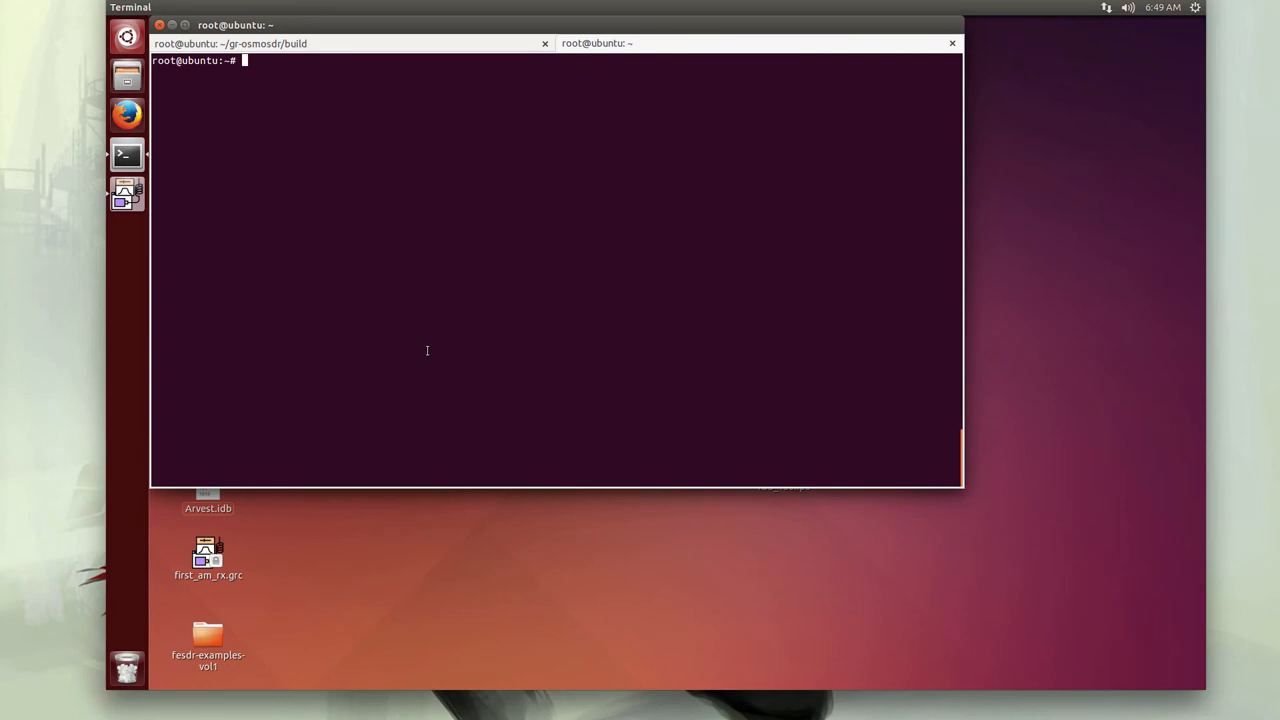
Launch rfcat in research mode and enter d.specan(315000000) to view the 315 MHz spectrum
text(rfcat -r)
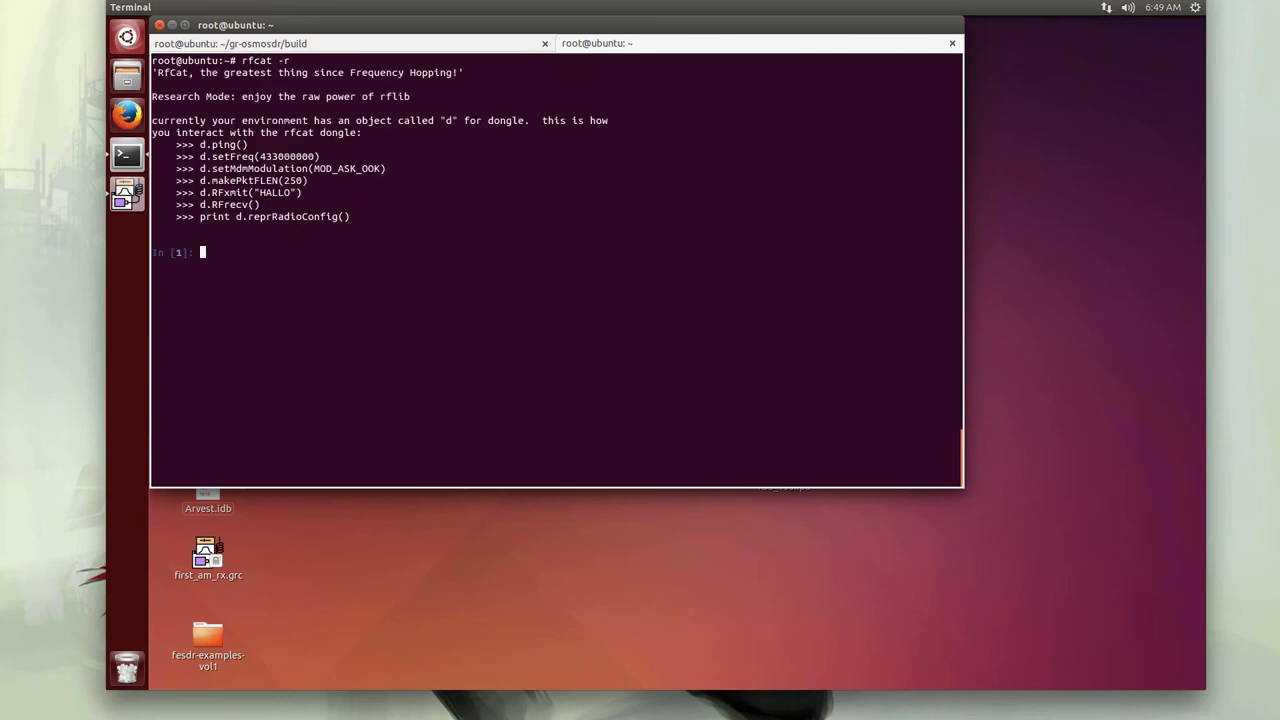
text(d.specan)
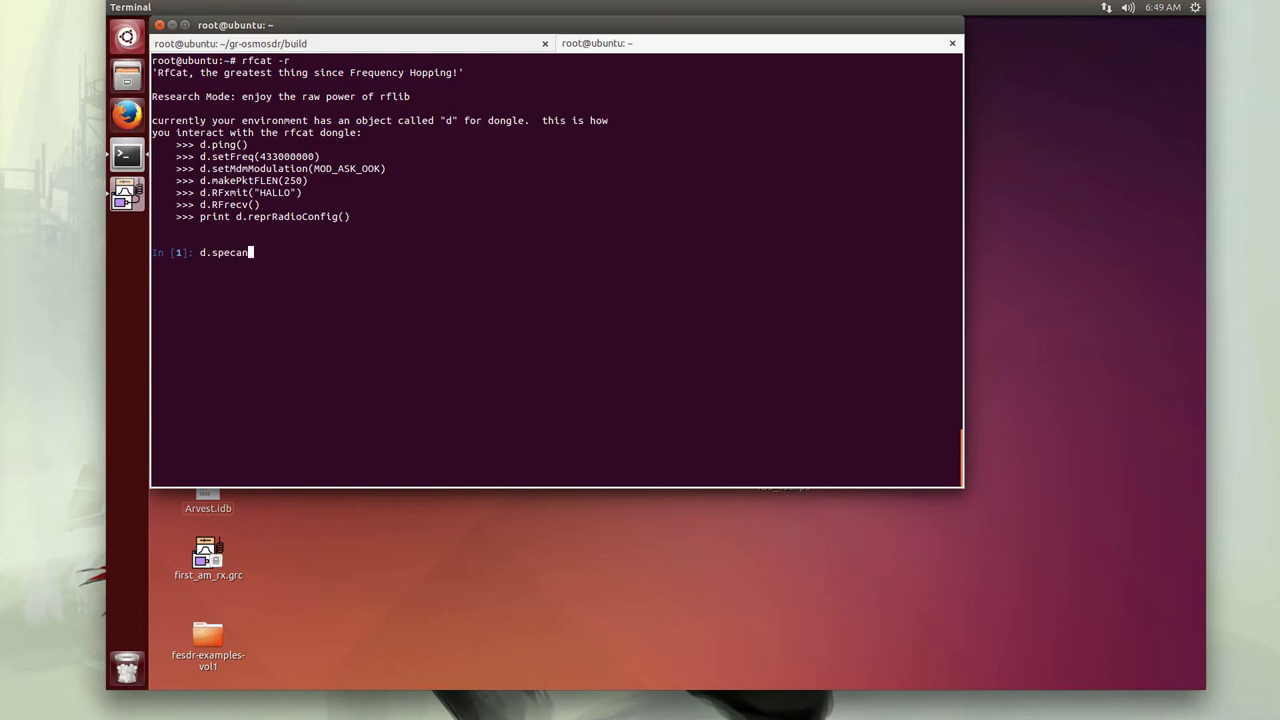
text((315)
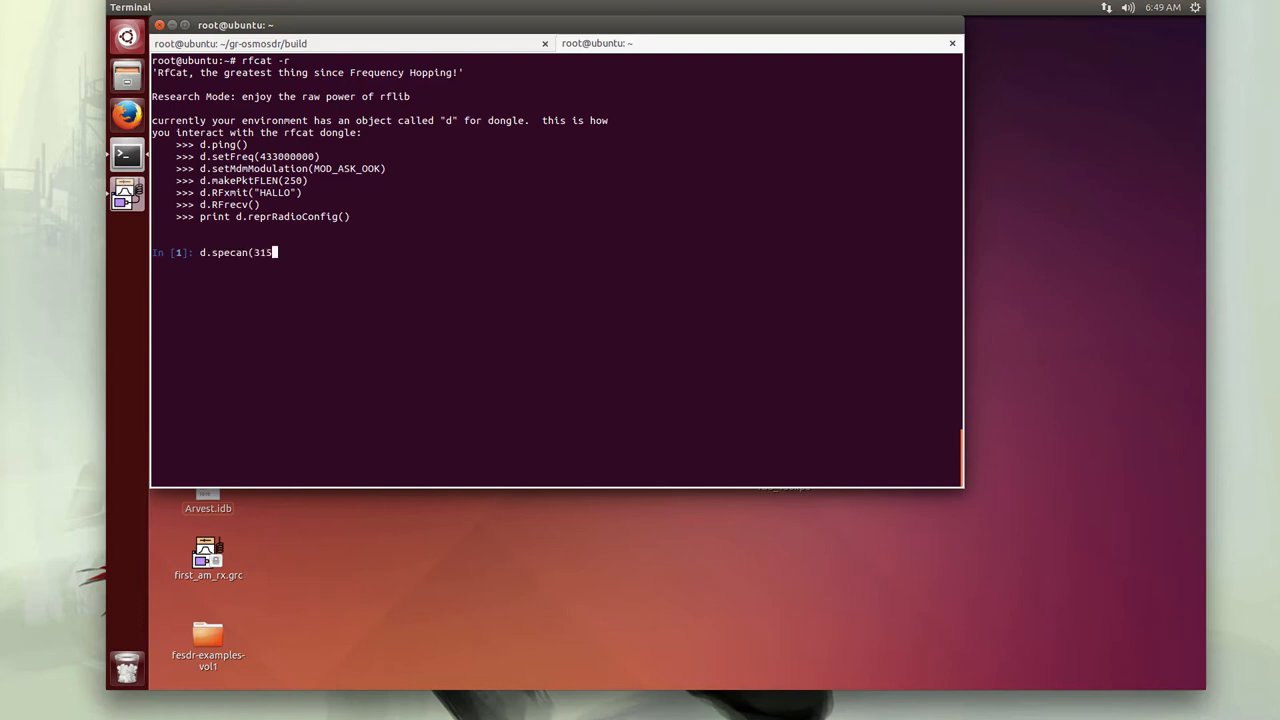
text(00000)
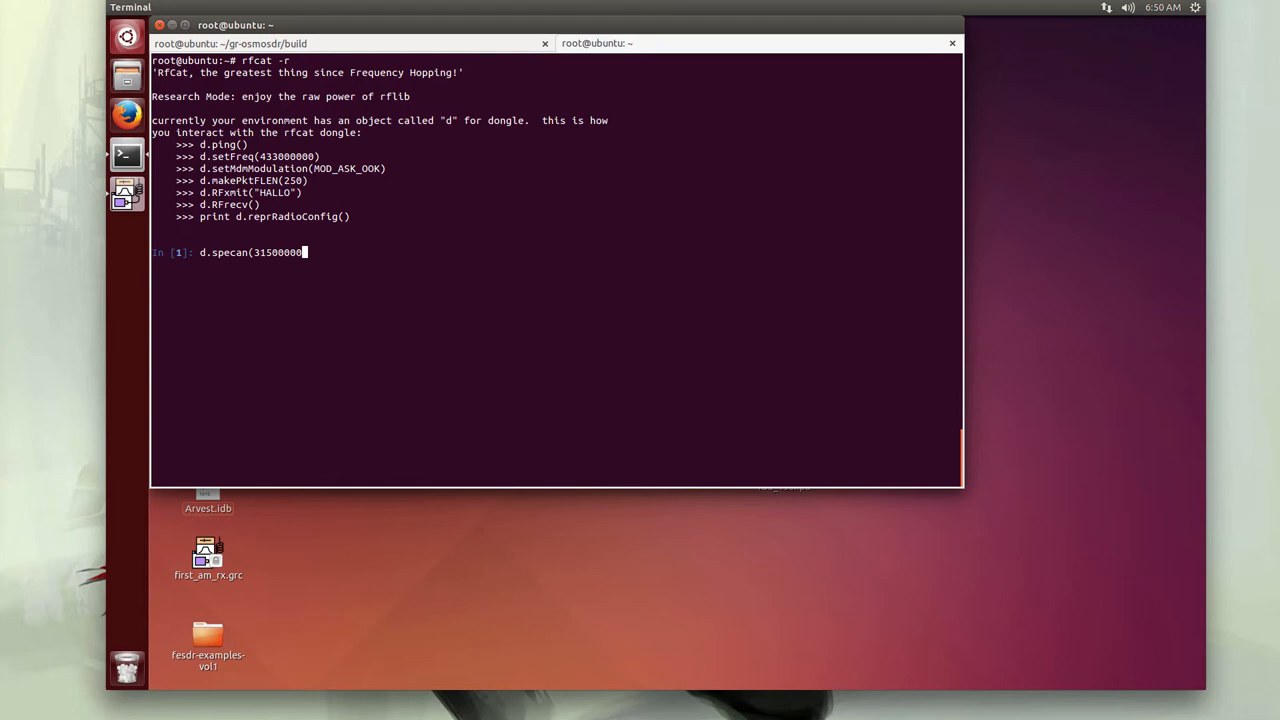
text())
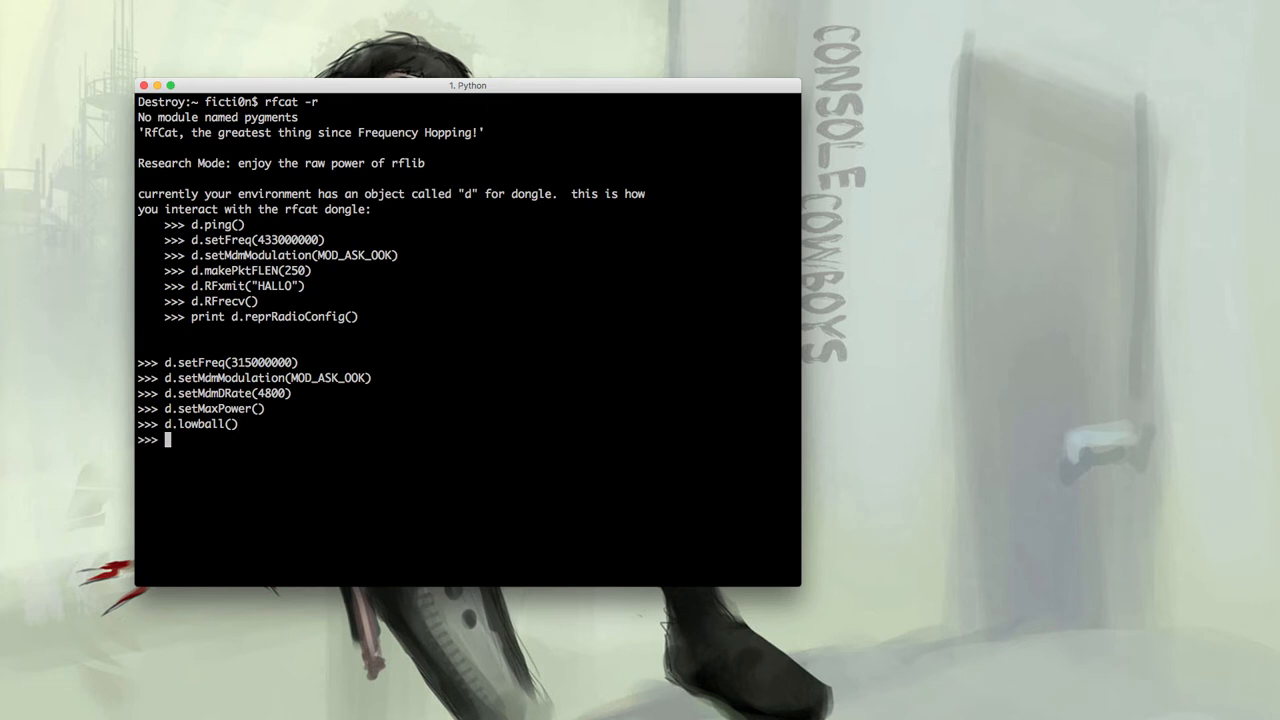
Enter d.RFlisten() at the prompt, ready to capture packets on 315 MHz
text(d)
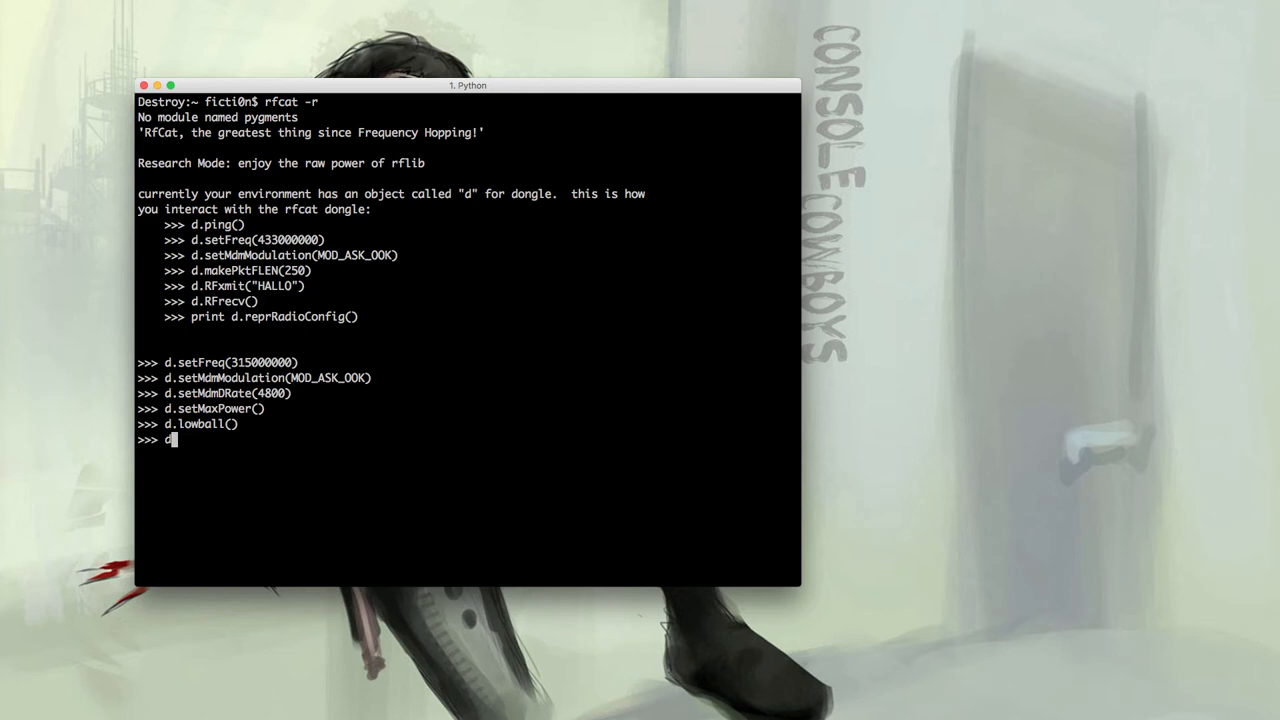
text(RF)
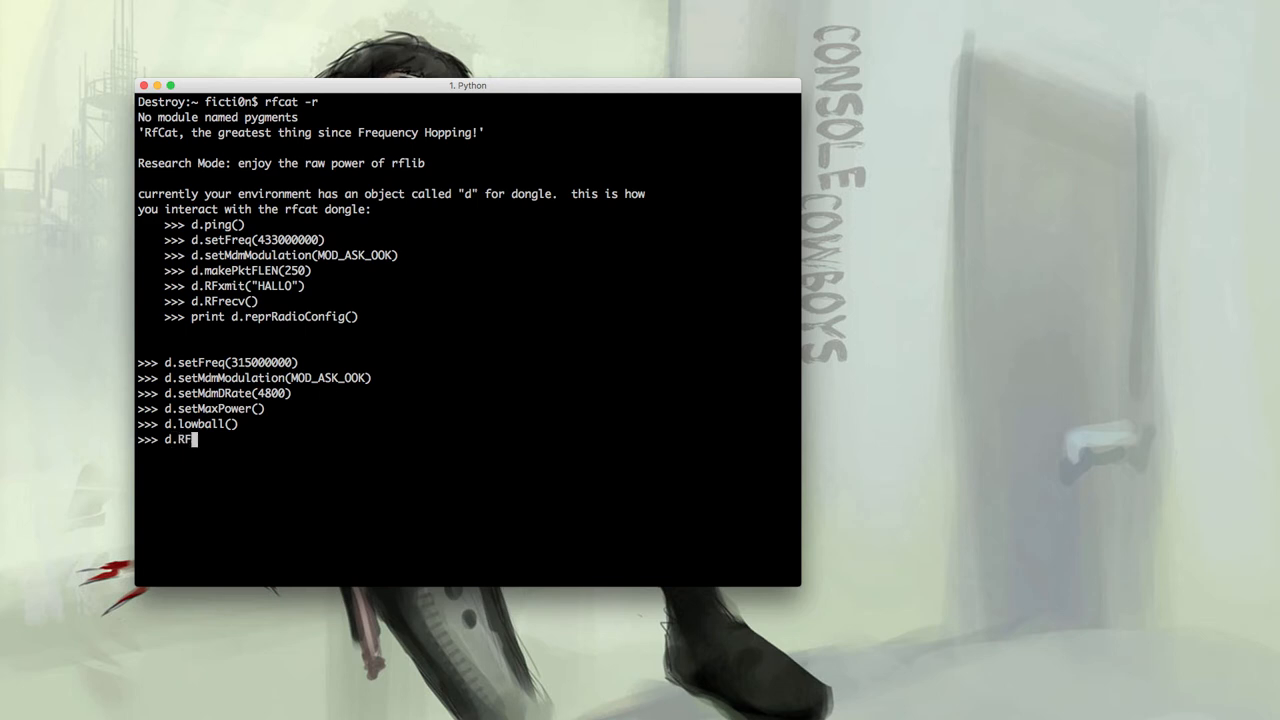
text(li)
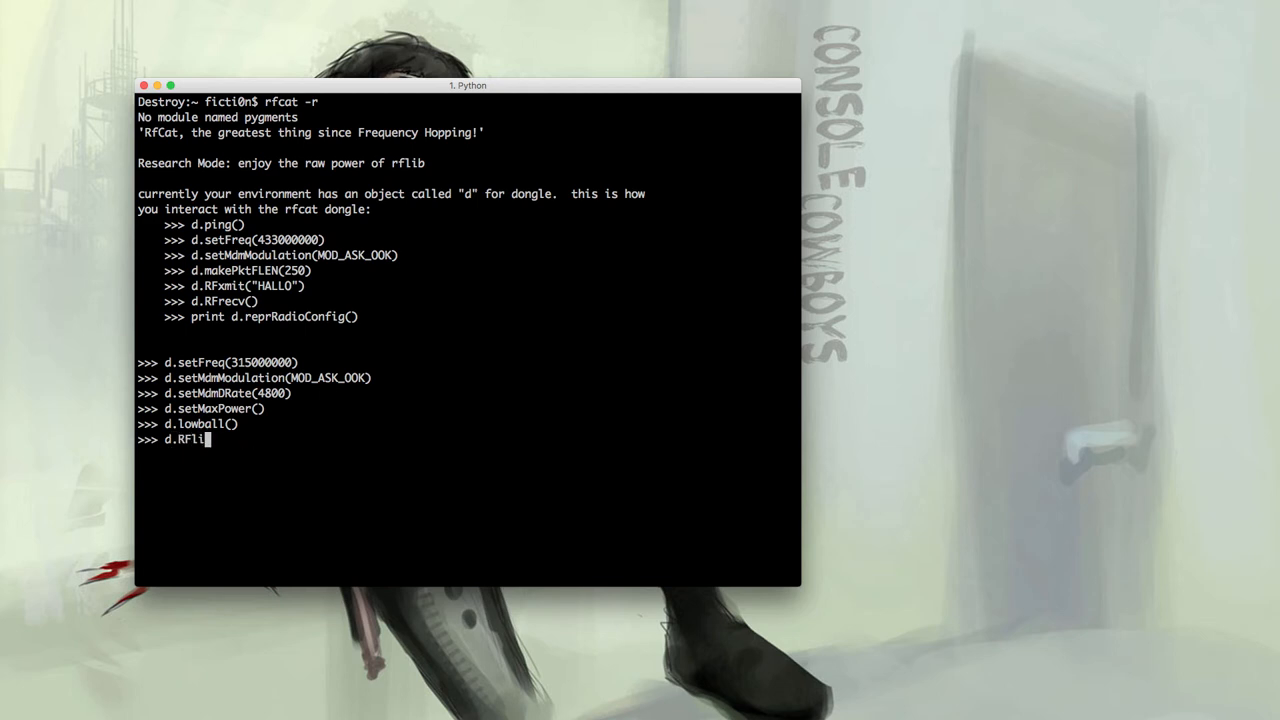
text(sten())
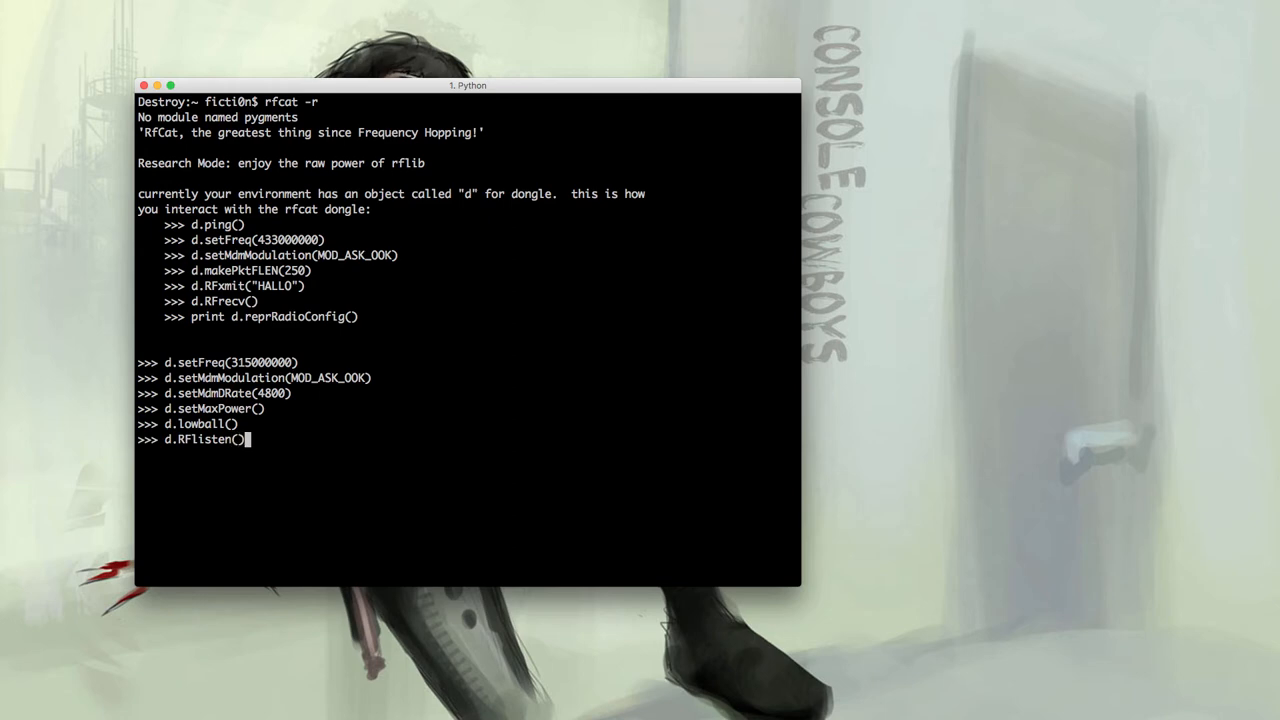
Run RFlisten to capture the doorbell packets, then interrupt it and review the hex dumps
key(enter)
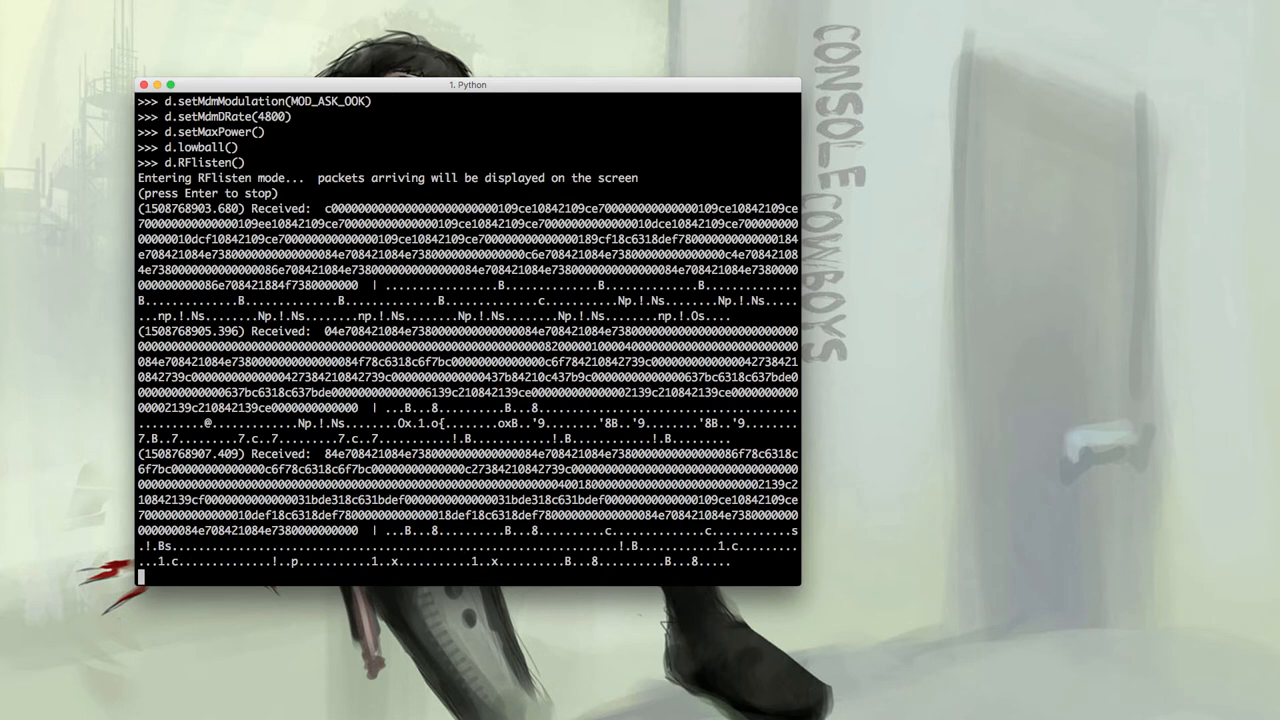
key(ctrl+c)
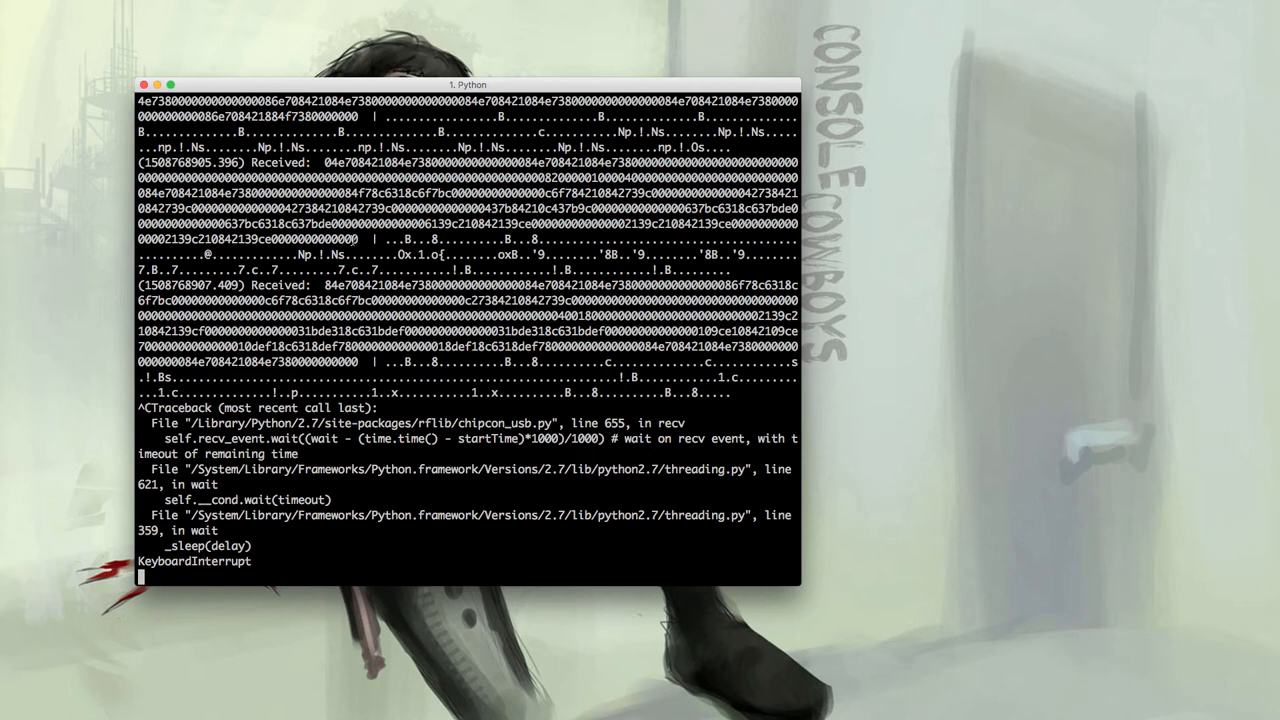
scroll(down, 3)
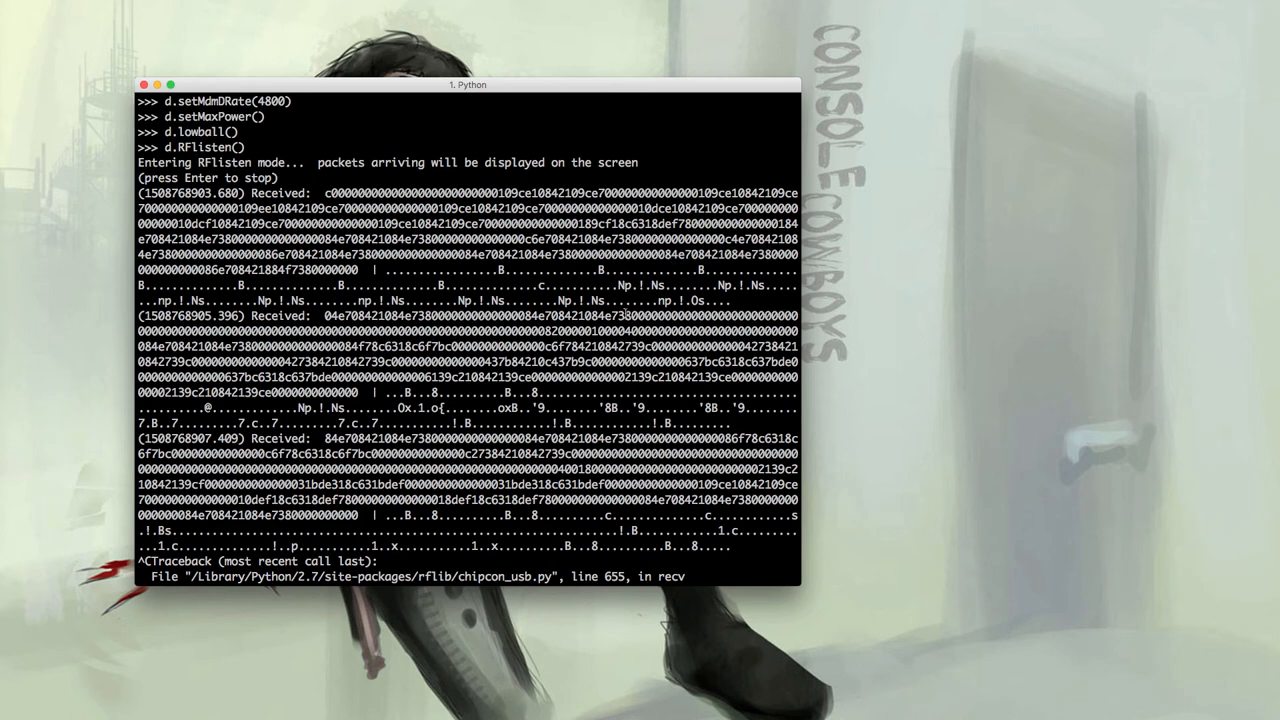
Interrupt the listener fully and convert 84e708421084e738 to a binary string with bin(int(...,16))[2:]
key(ctrl+c)
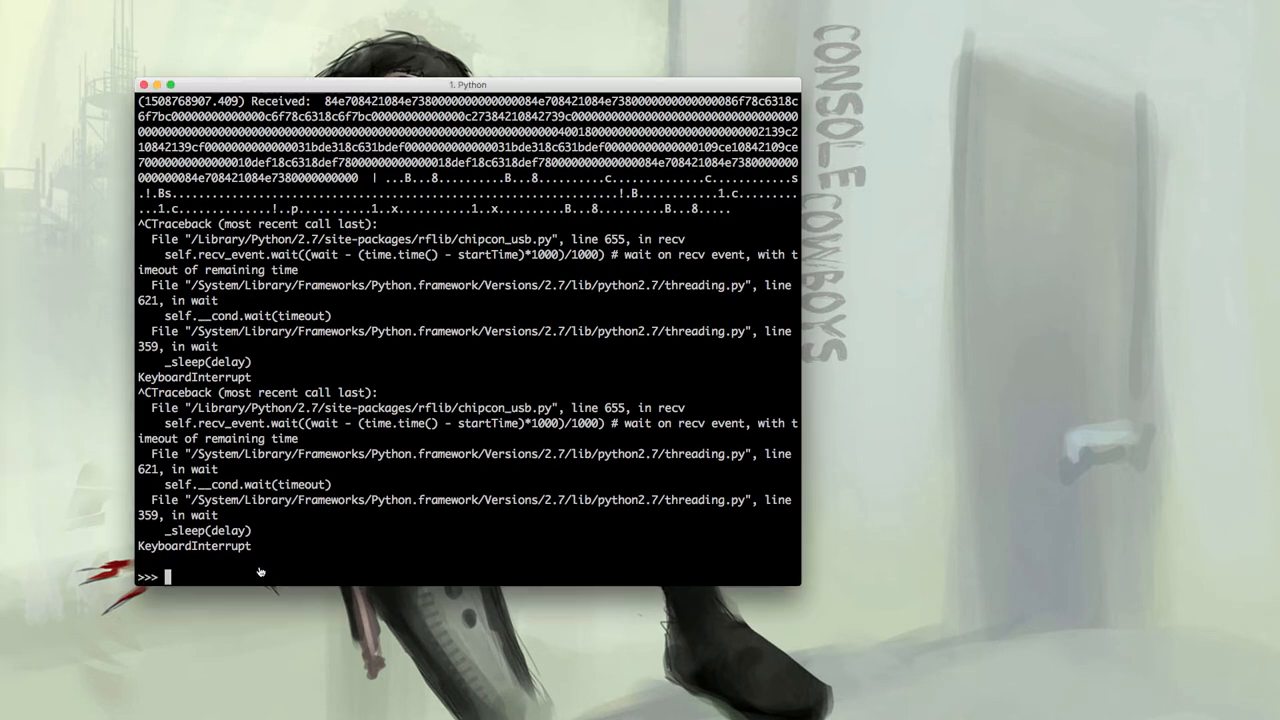
text(bin(int("84e708421084e738",16))[2:])
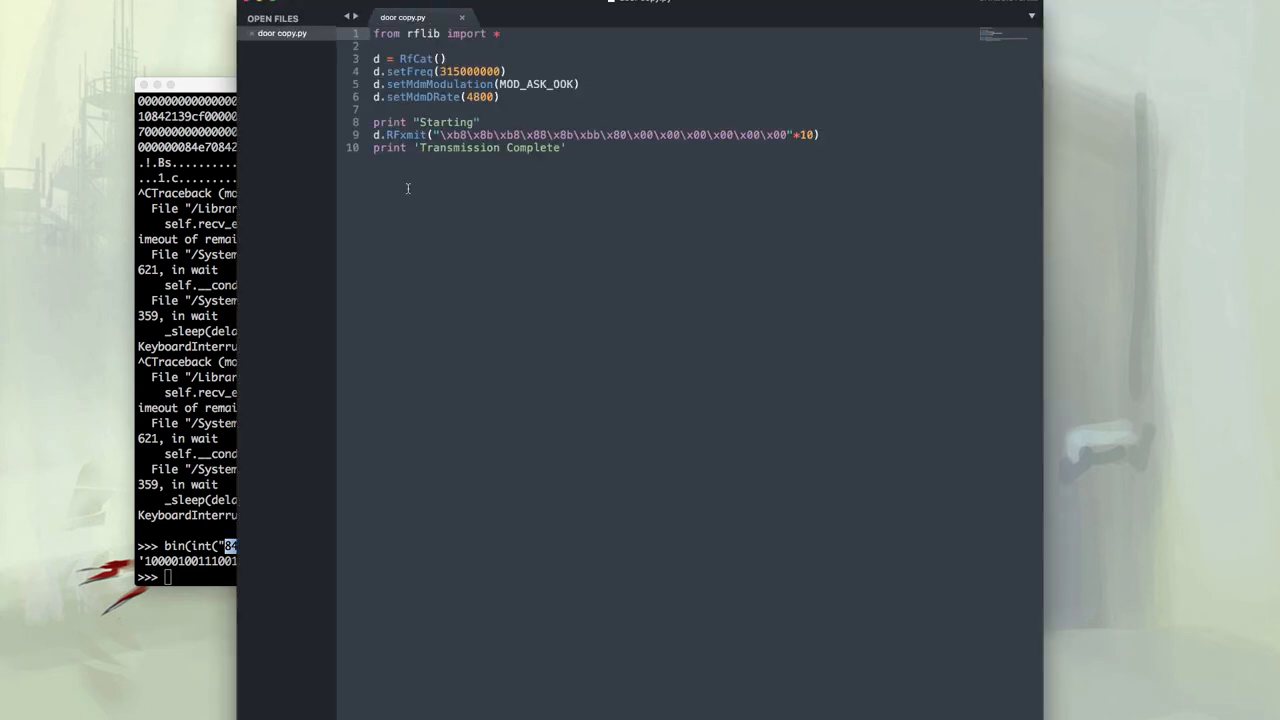
Paste 84e708421084e738 into door copy.py and begin escaping its bytes with \x prefixes
text(84e708421084e738)
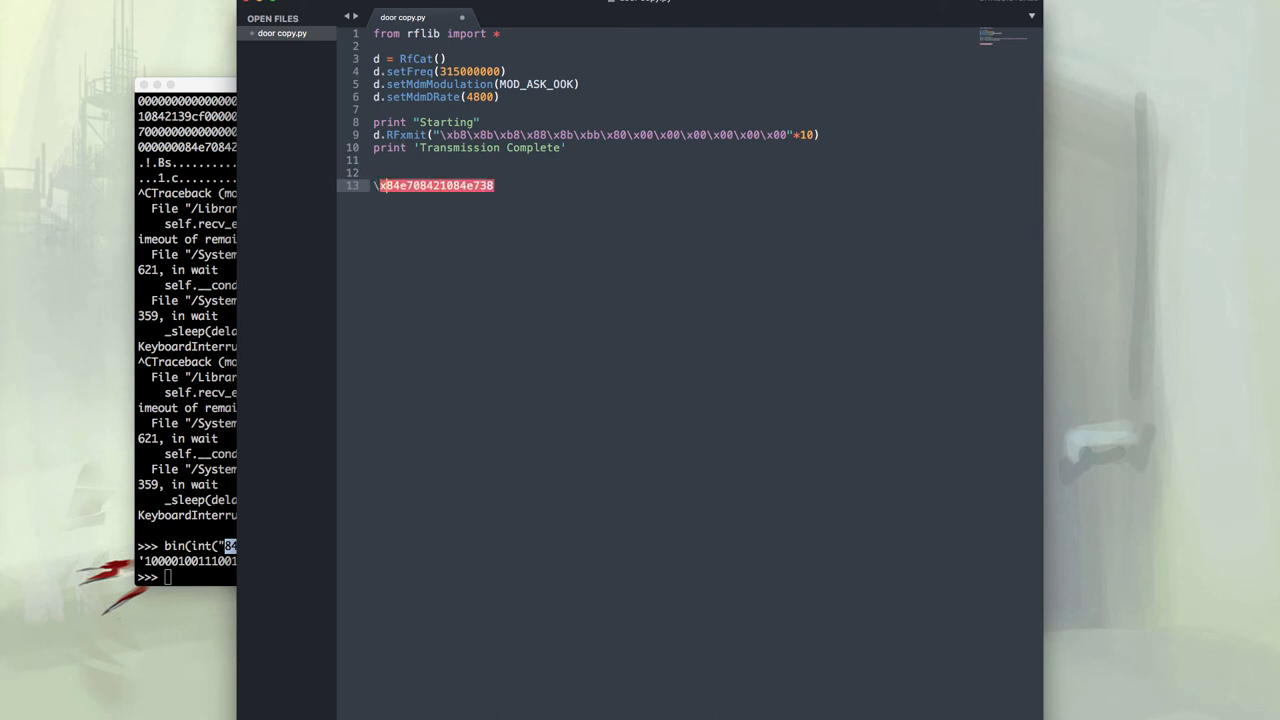
text(\xe)
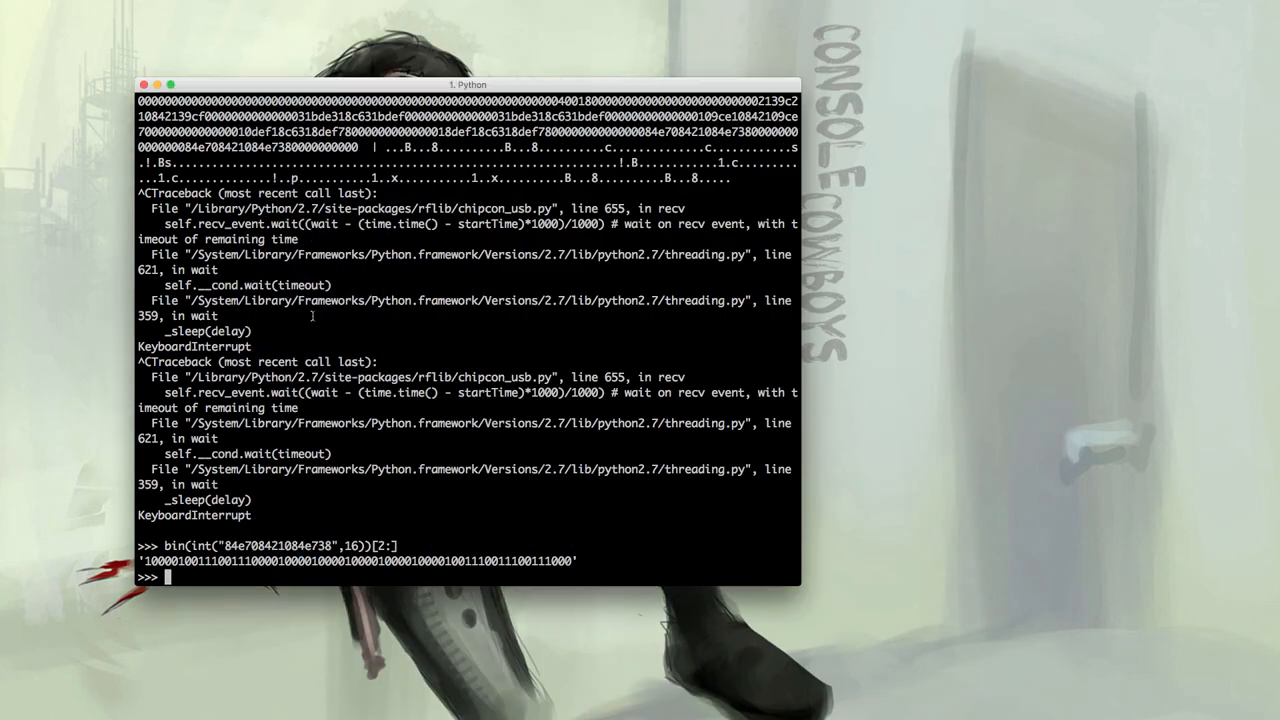
Leave the rfcat session and run python door\ copy.py to replay the doorbell signal
key(ctrl+z)
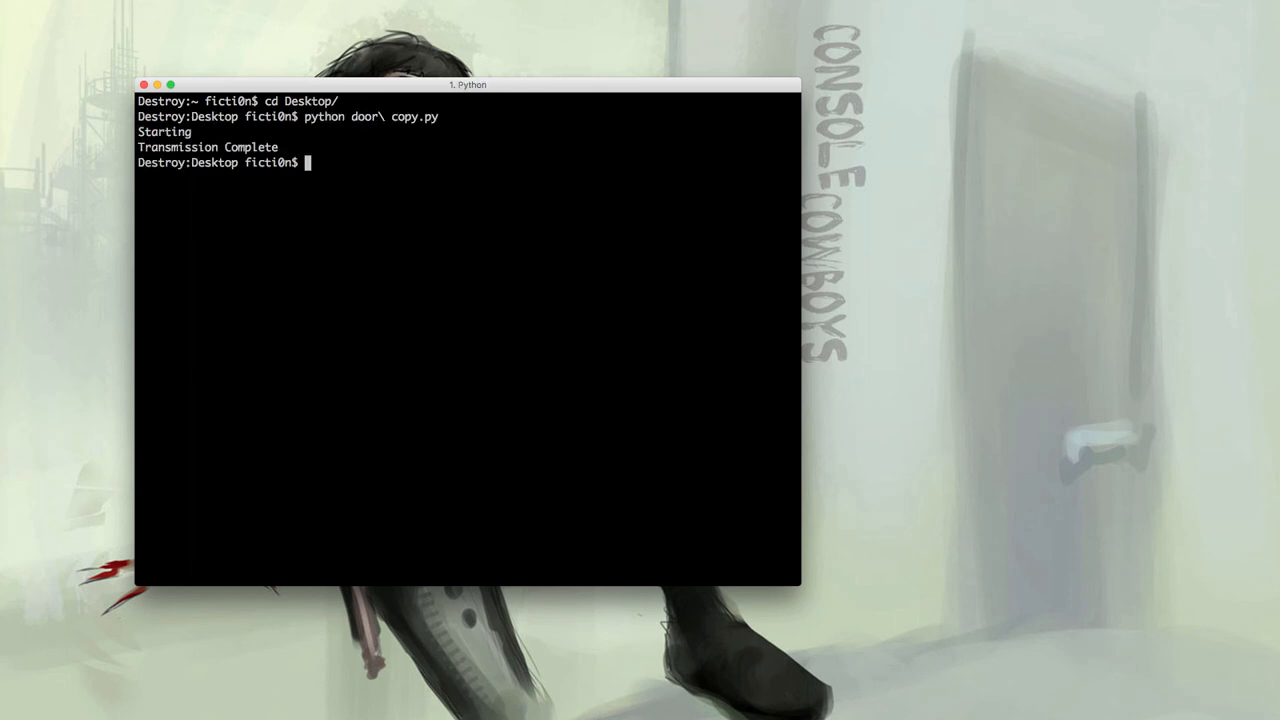
text(python door\ copy.py)
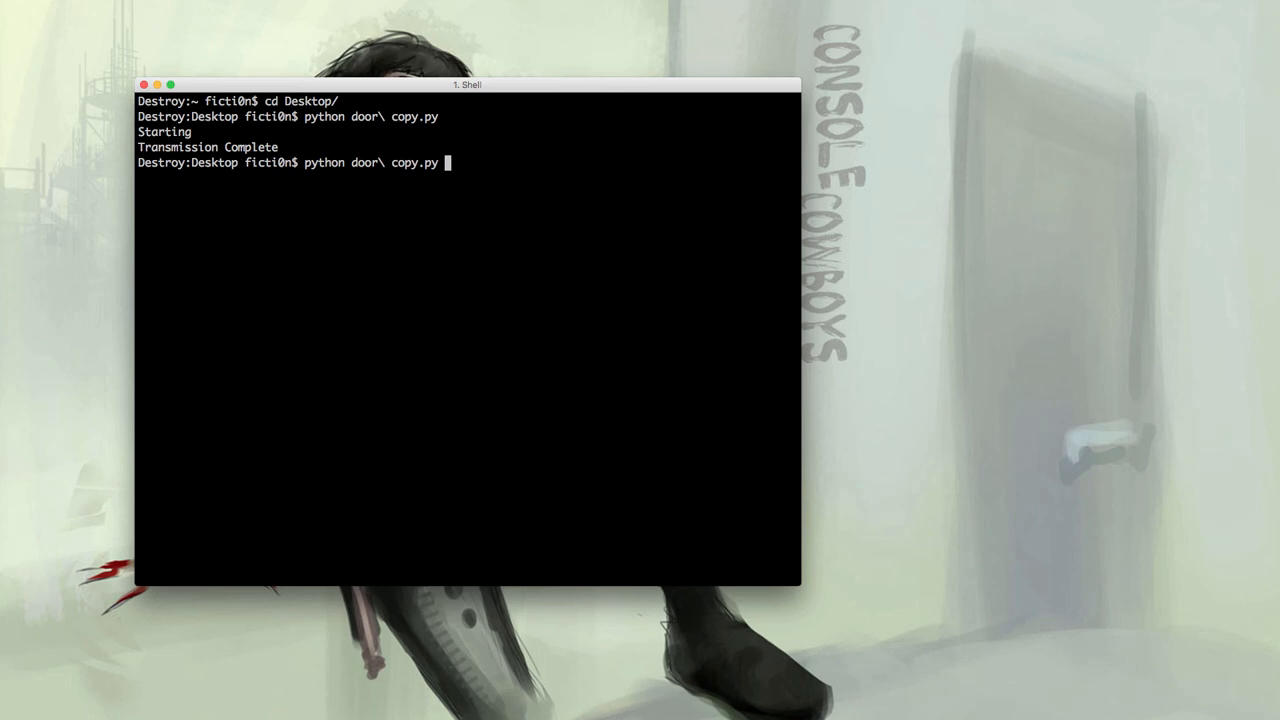